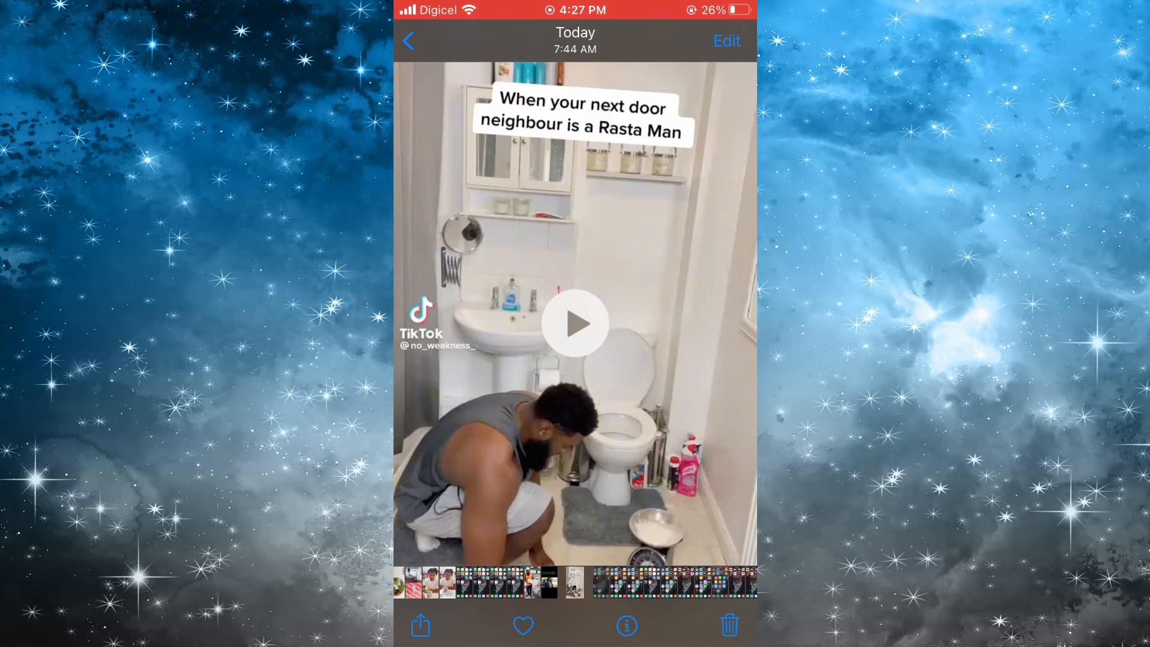
# - Bring up the share sheet for the open TikTok video
pyautogui.click(420, 625)
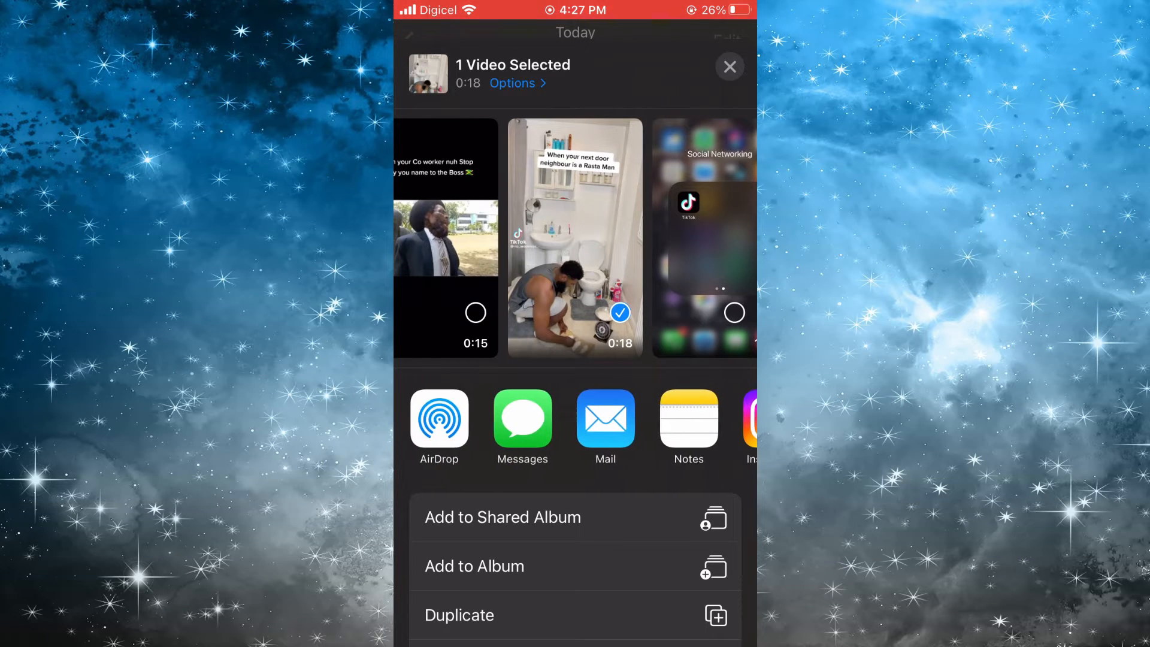
# - Swipe the app row to its end to reach More and the full Apps list
pyautogui.hscroll(-3)
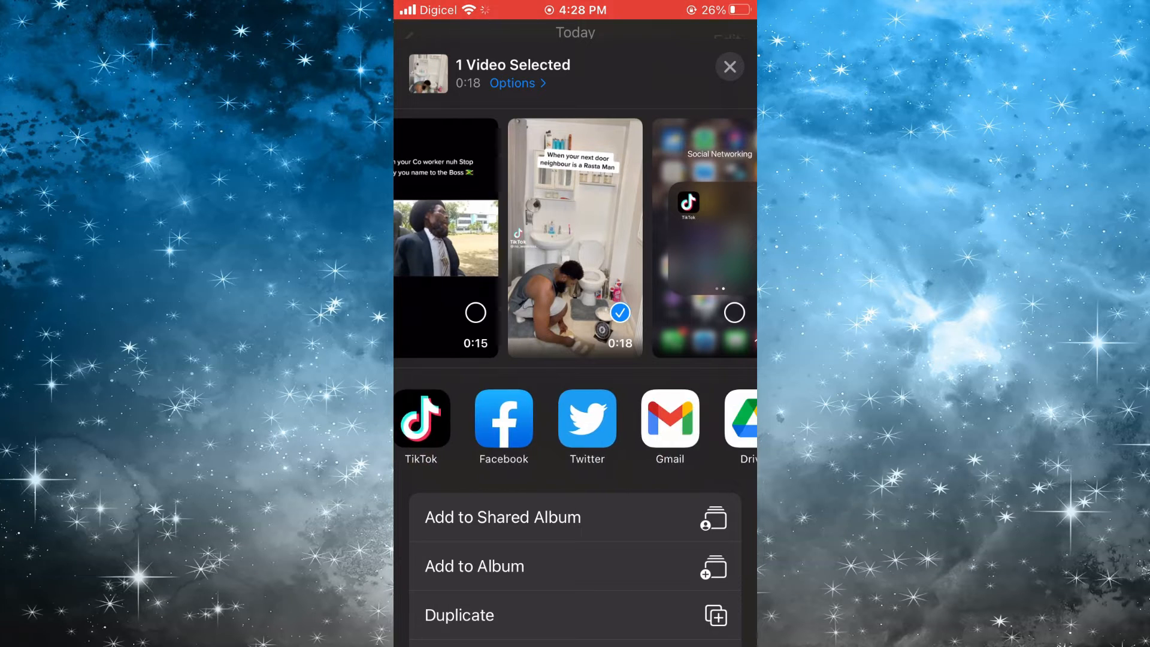
pyautogui.hscroll(-3)
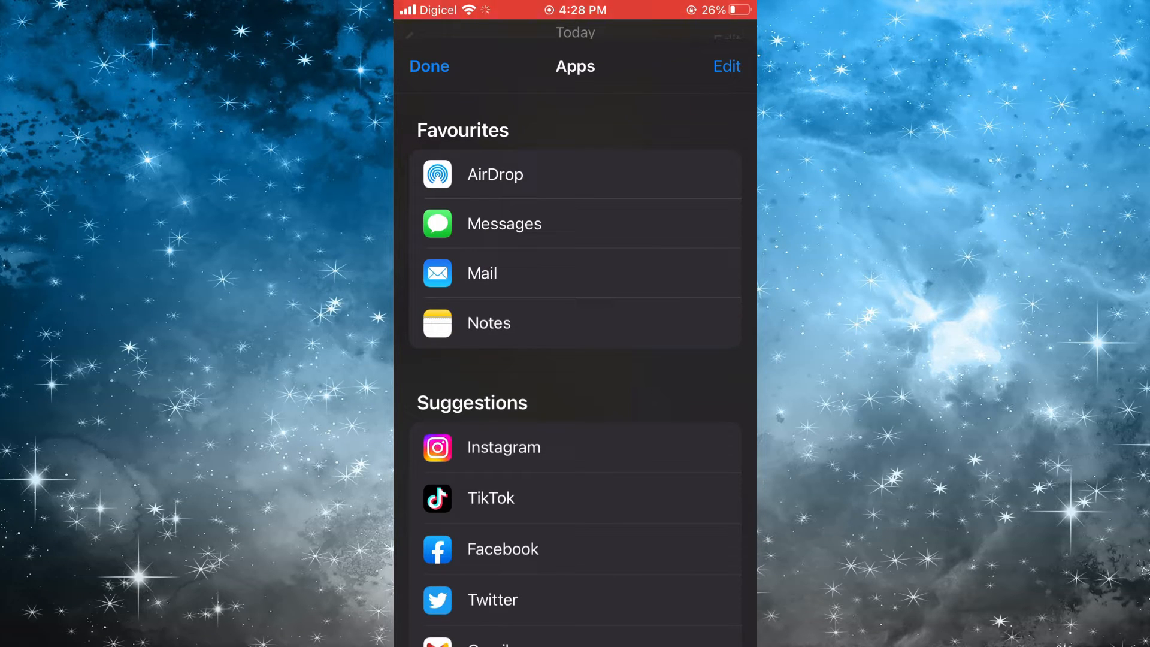
# - Enter Edit mode and switch off the Twitter and WhatsApp toggles under Suggestions
pyautogui.click(725, 66)
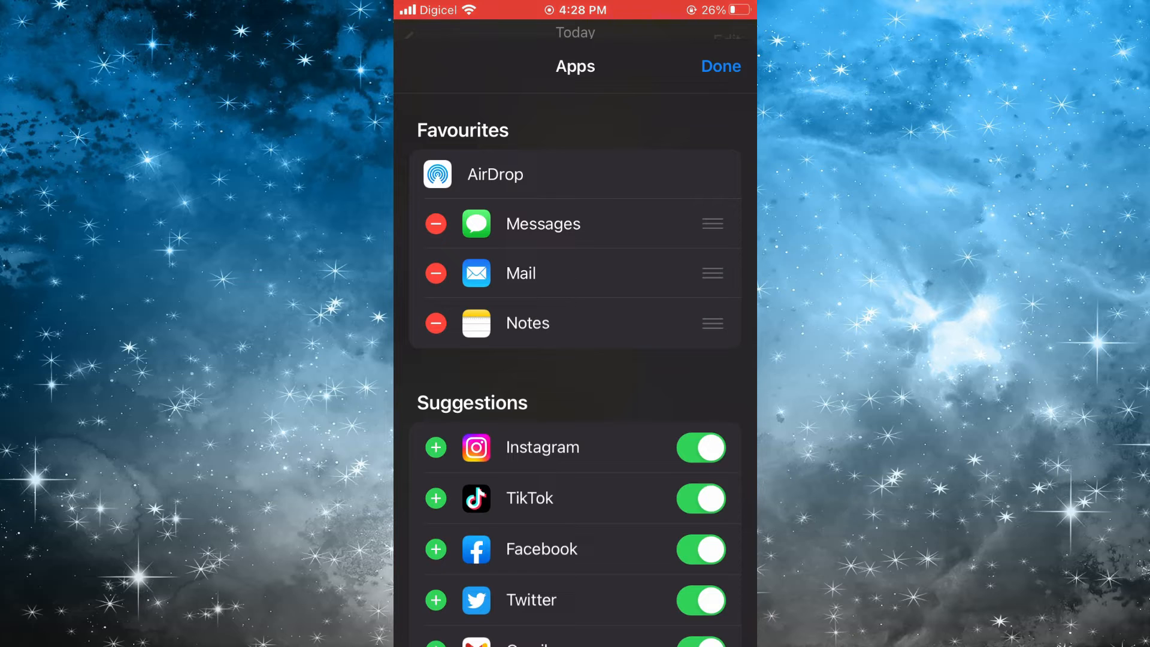
pyautogui.scroll(-3)
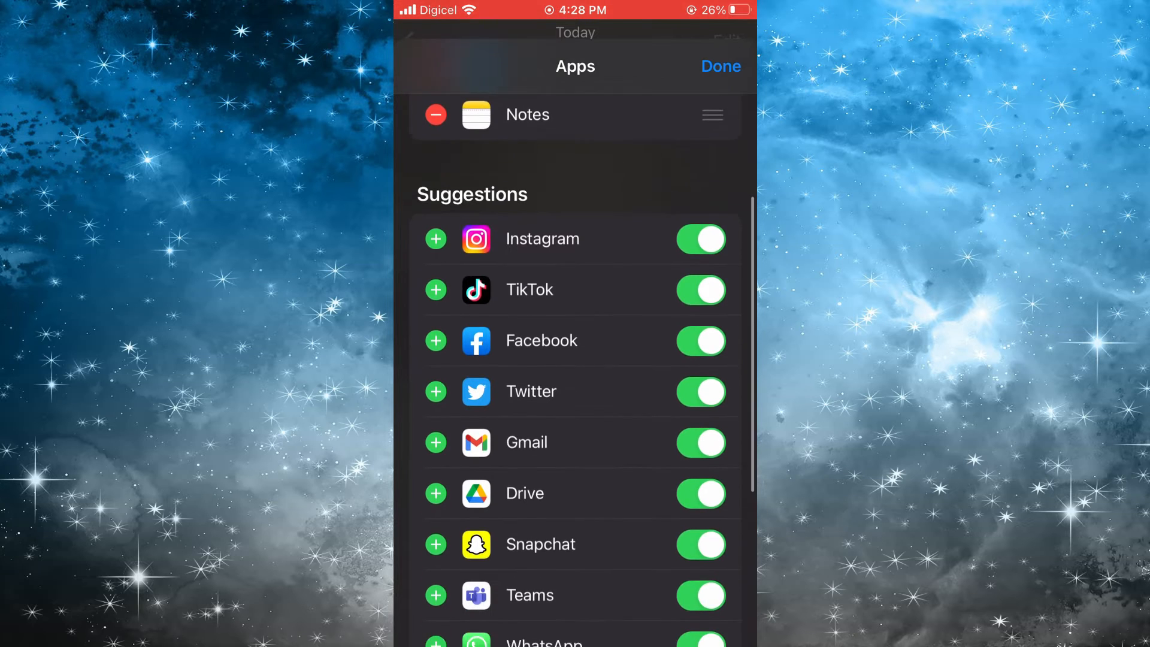
pyautogui.scroll(-3)
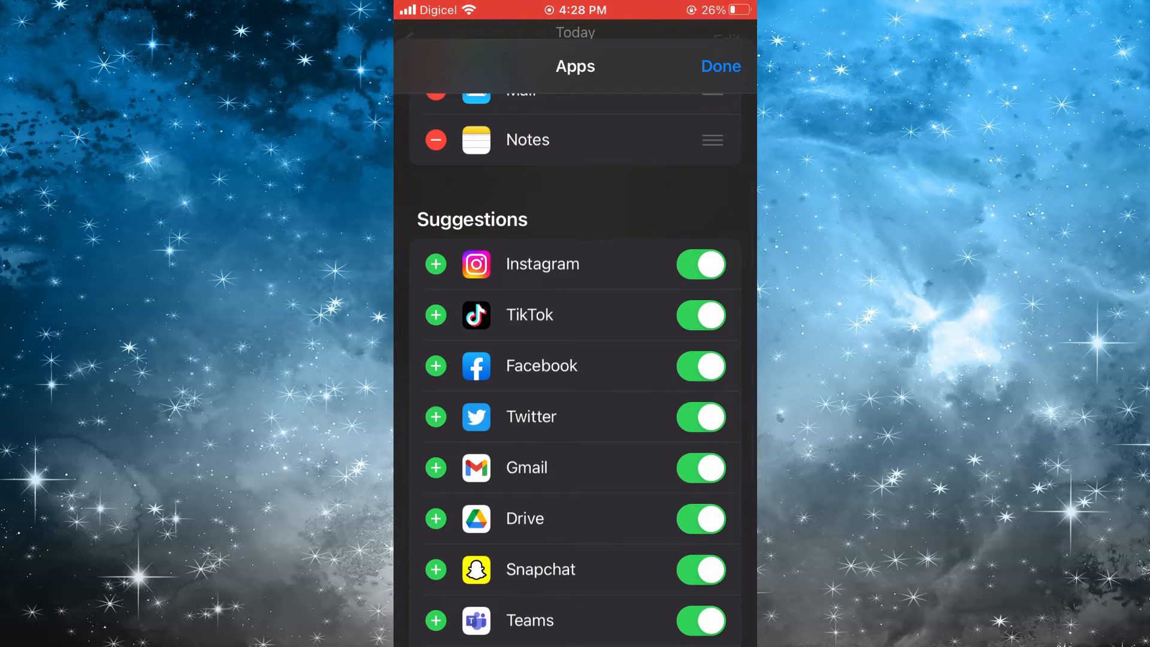
pyautogui.click(700, 416)
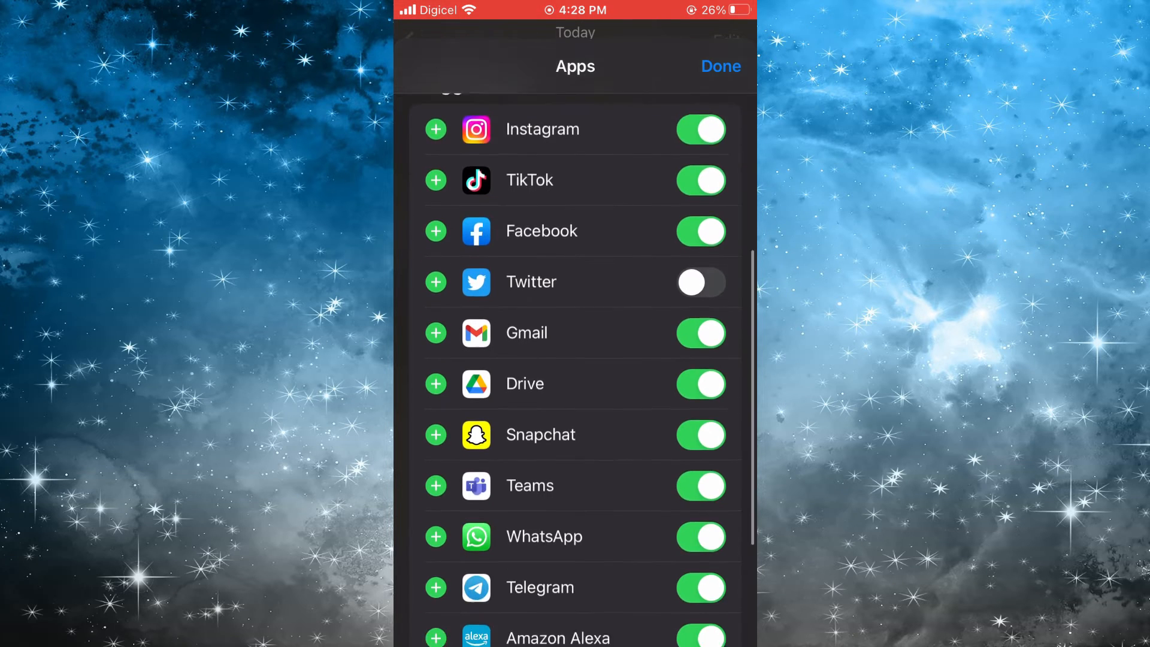
pyautogui.scroll(-3)
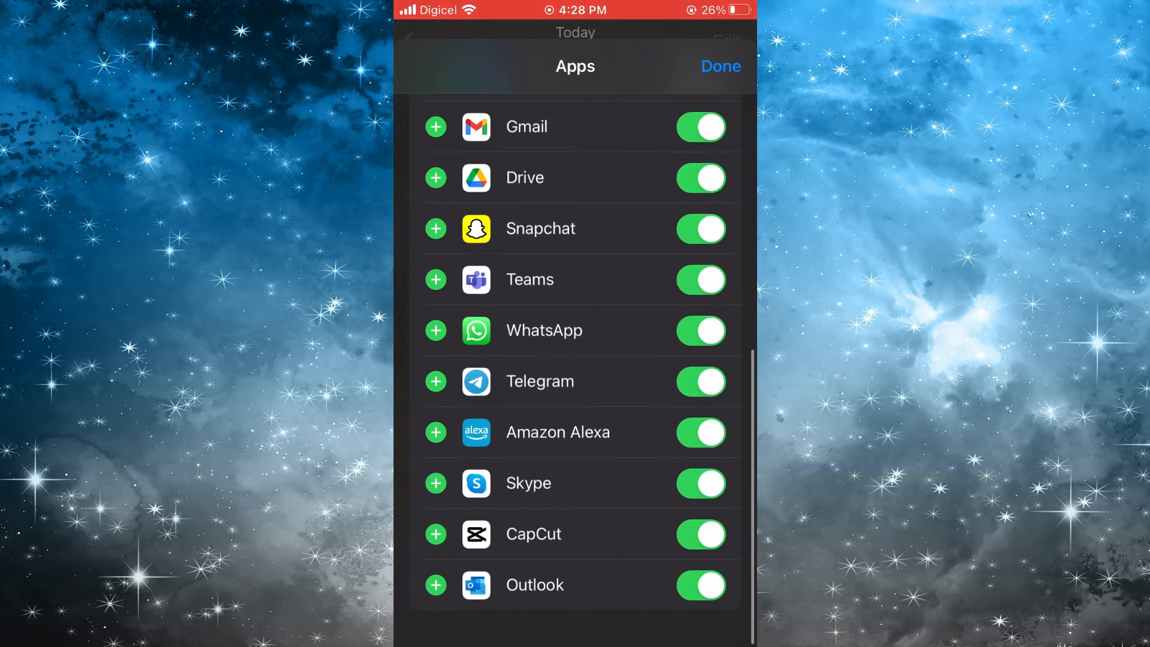
pyautogui.scroll(-3)
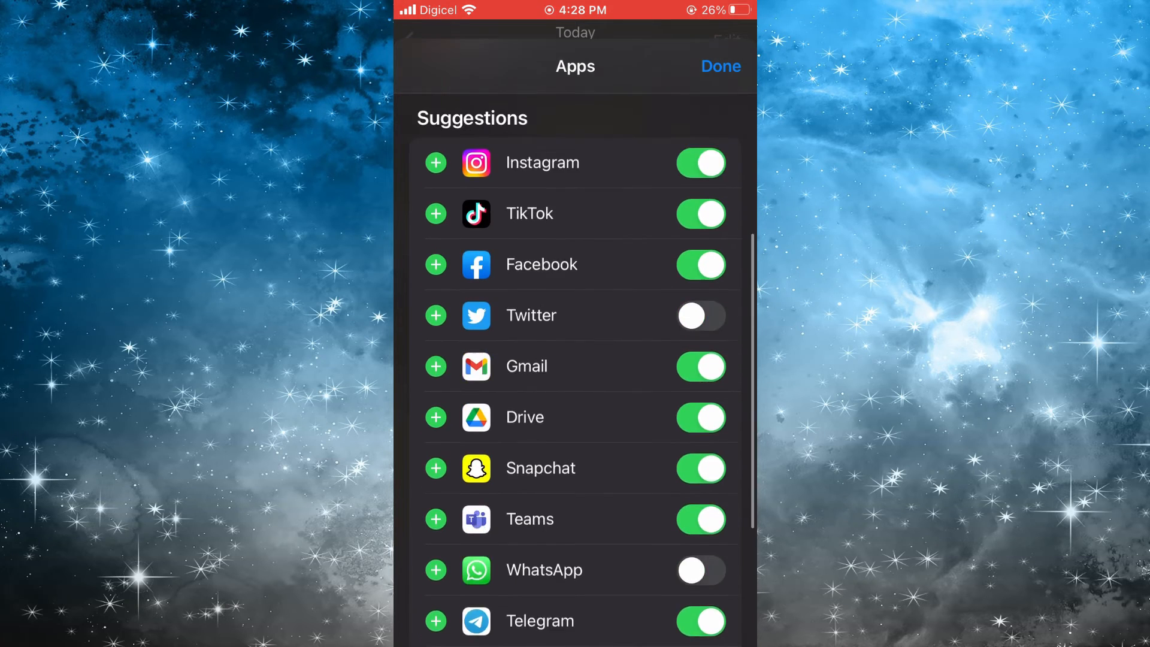
pyautogui.scroll(-3)
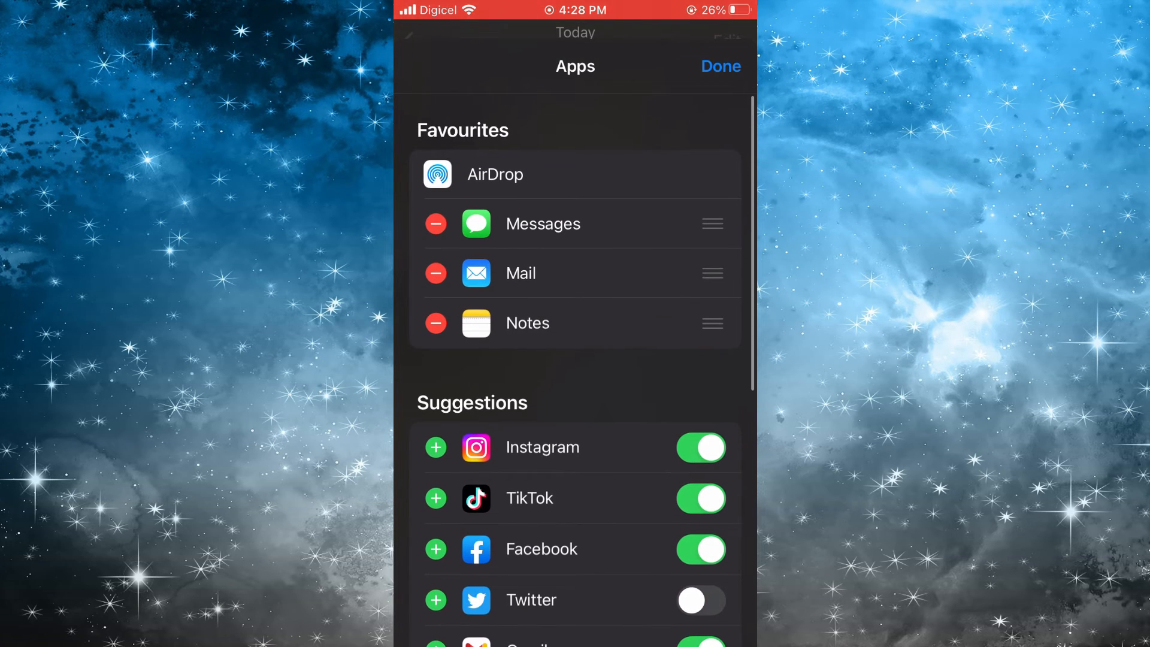
# - Confirm the edits with Done and reopen the video's share sheet to verify
pyautogui.click(721, 66)
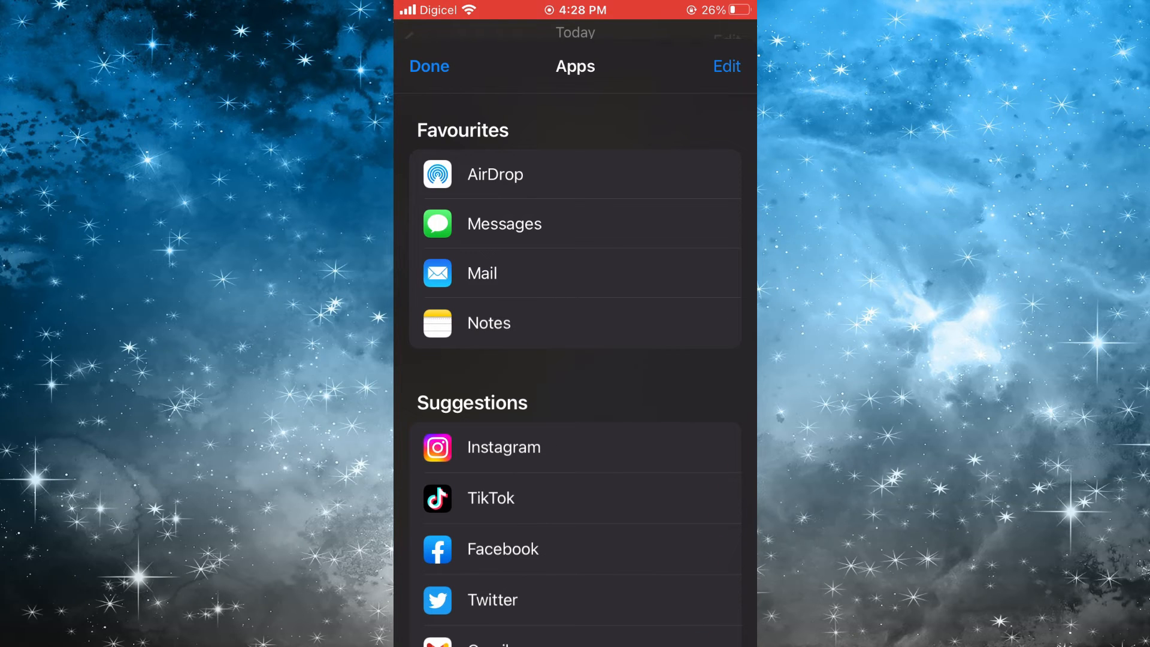
pyautogui.scroll(-3)
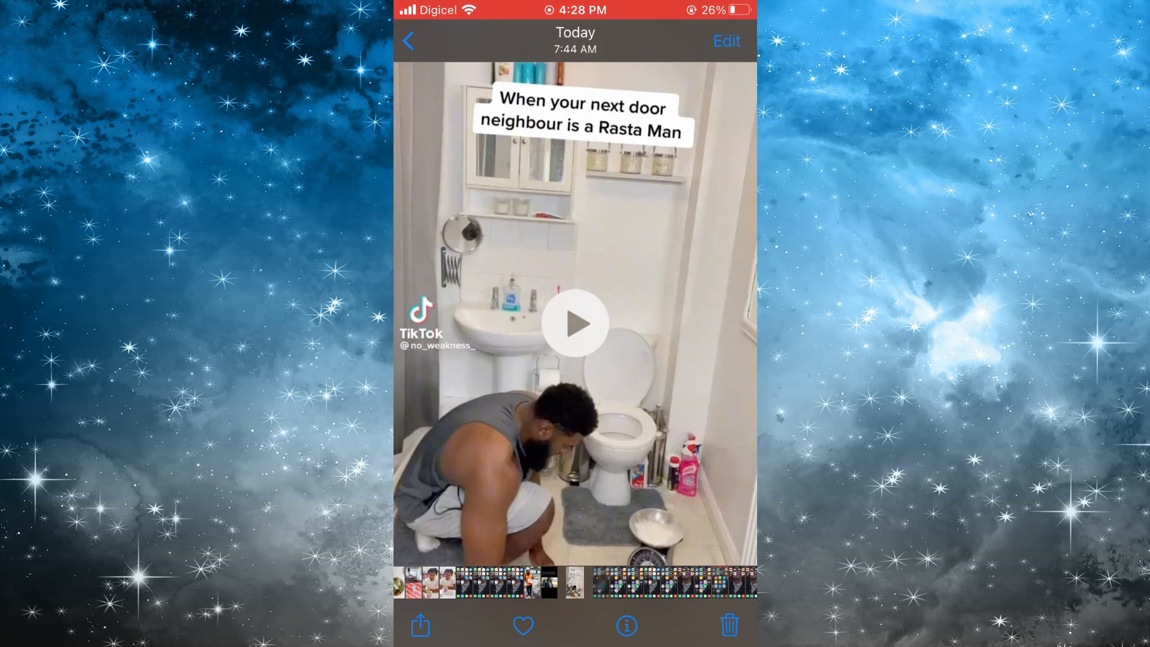
pyautogui.click(421, 625)
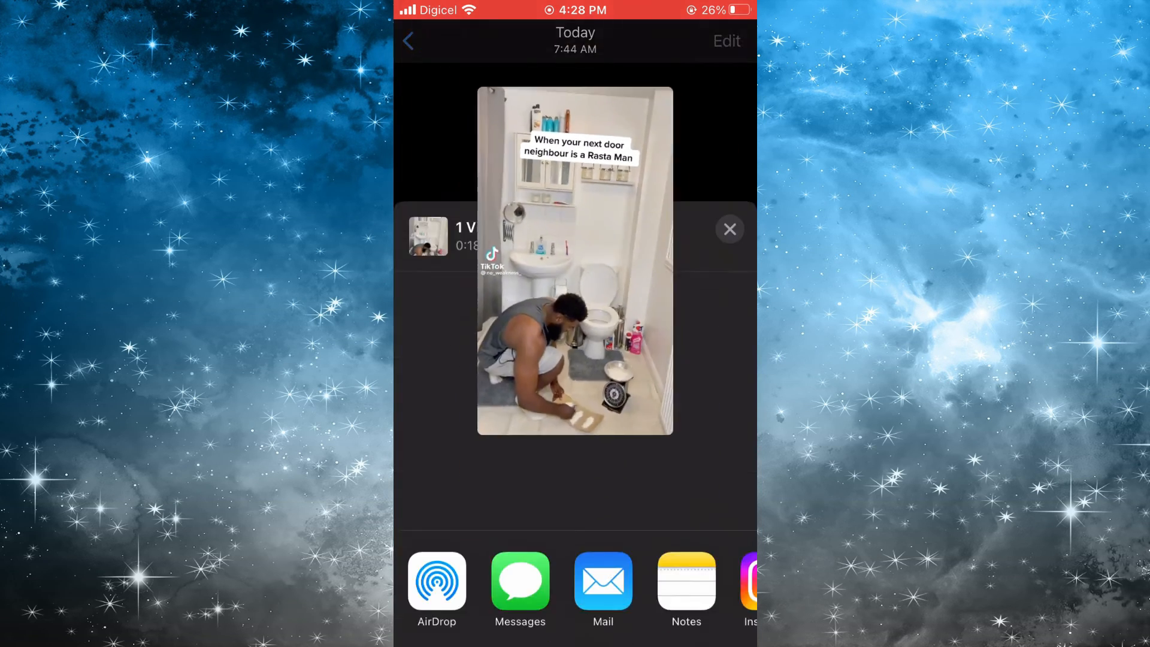